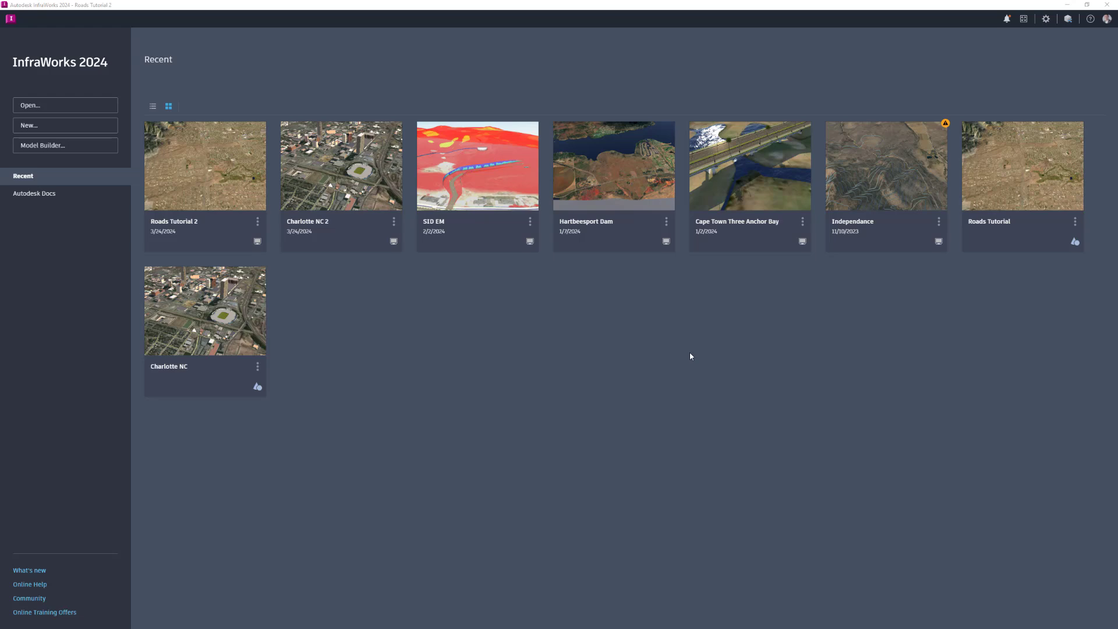
mouse_move(550, 199)
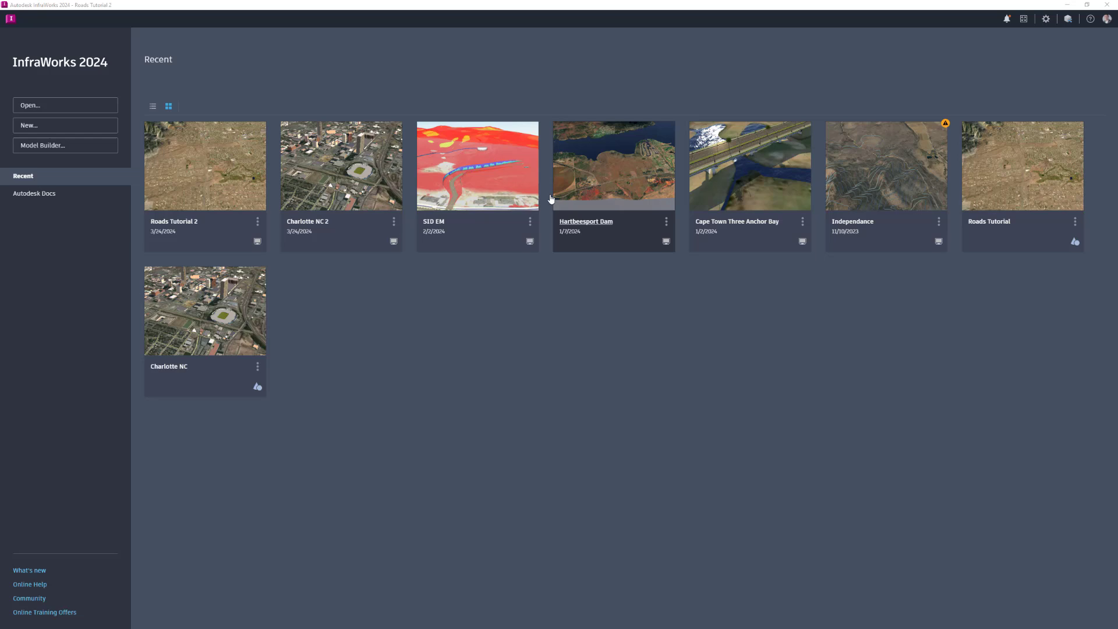
mouse_move(213, 48)
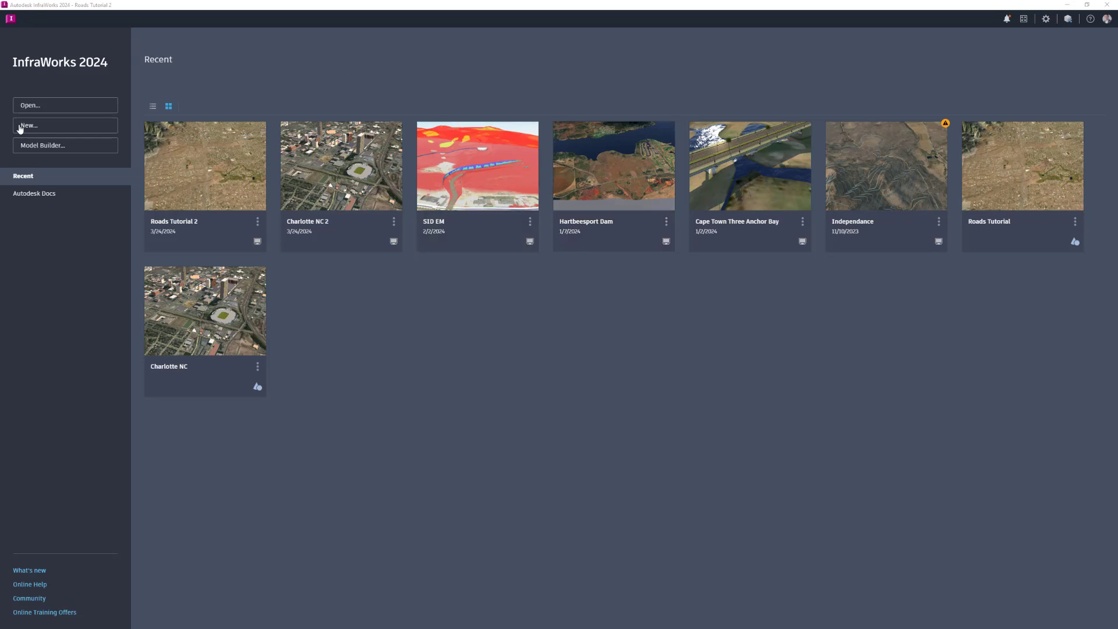
mouse_move(37, 145)
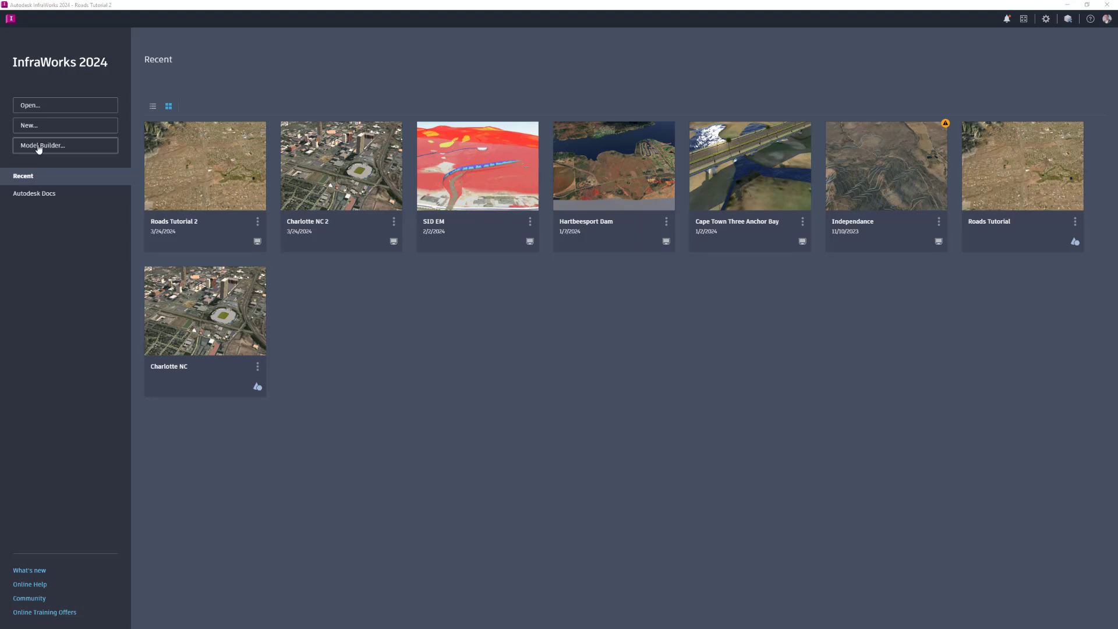
- Start a new Model Builder model and zoom the map to aerial imagery of northern Provo
click(41, 146)
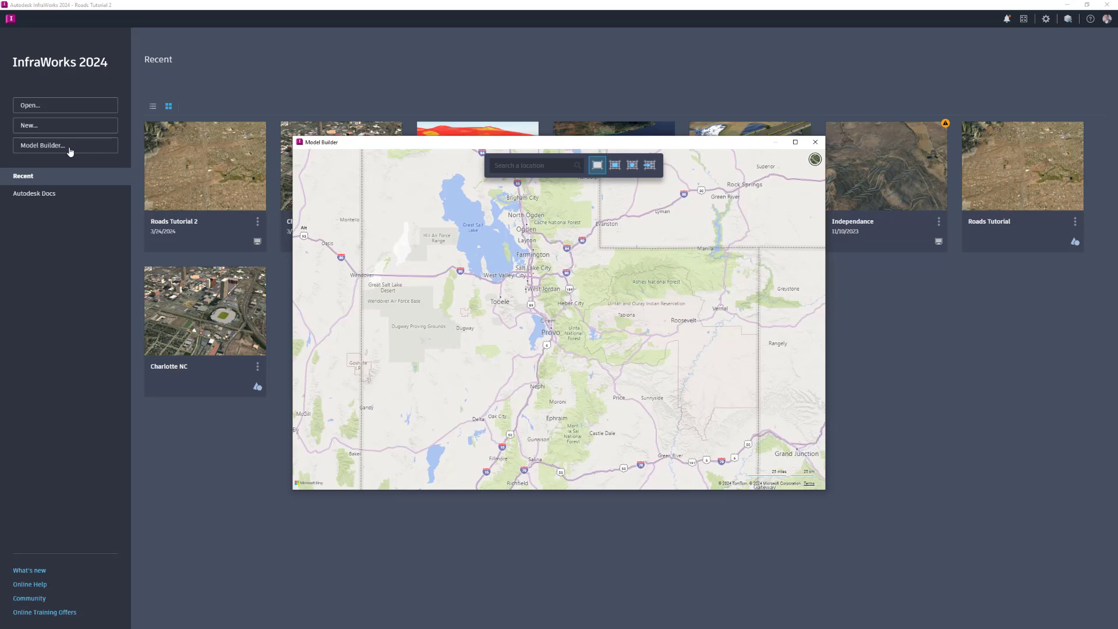
mouse_move(376, 165)
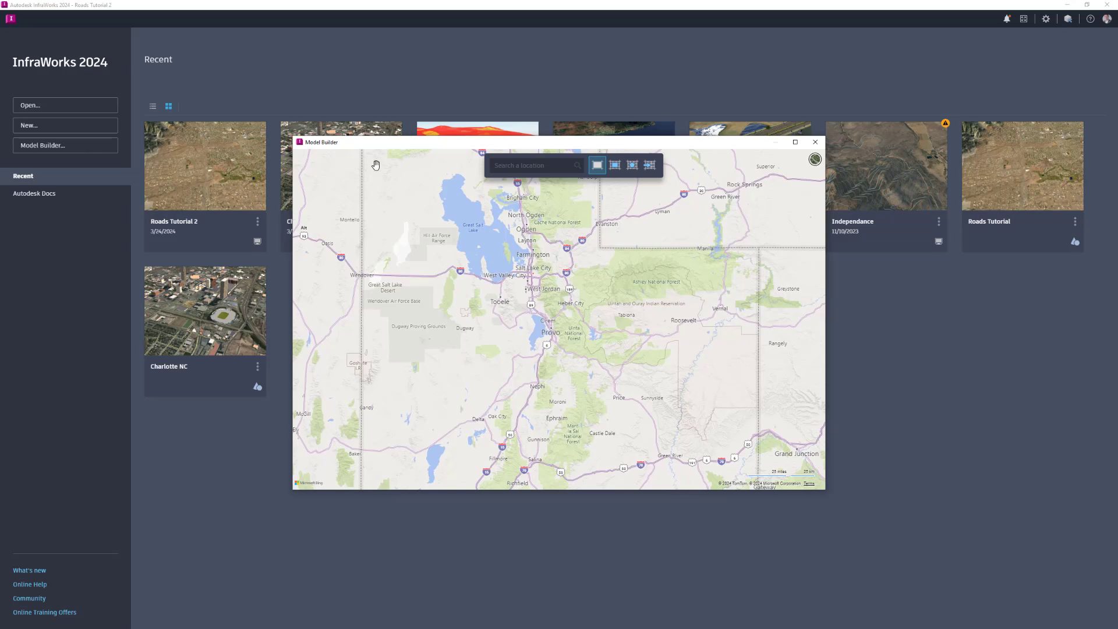
click(816, 159)
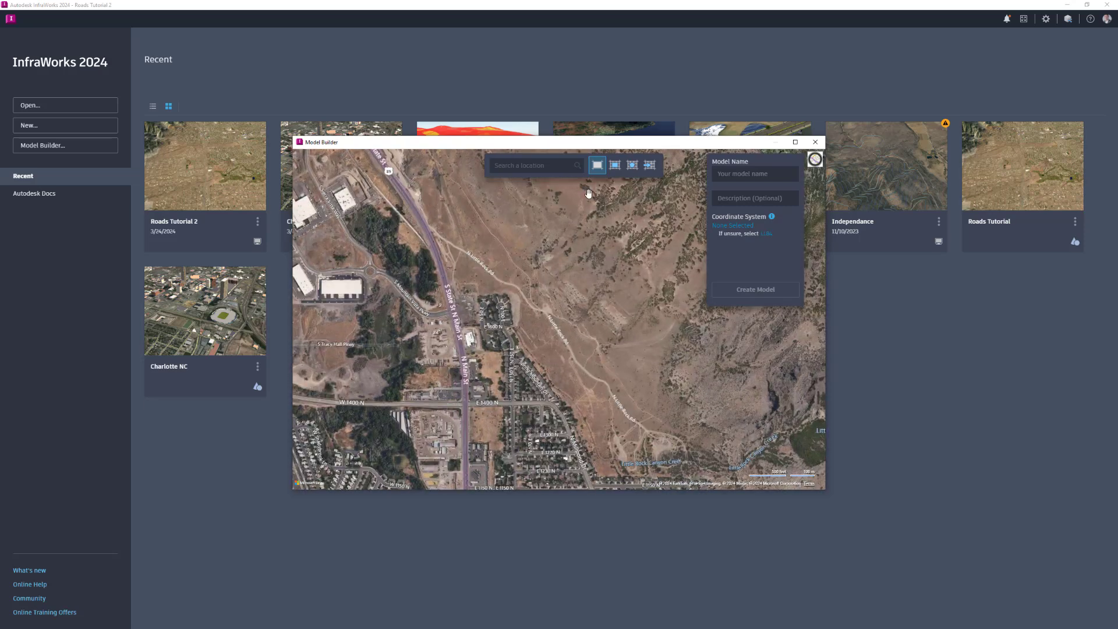
mouse_move(597, 165)
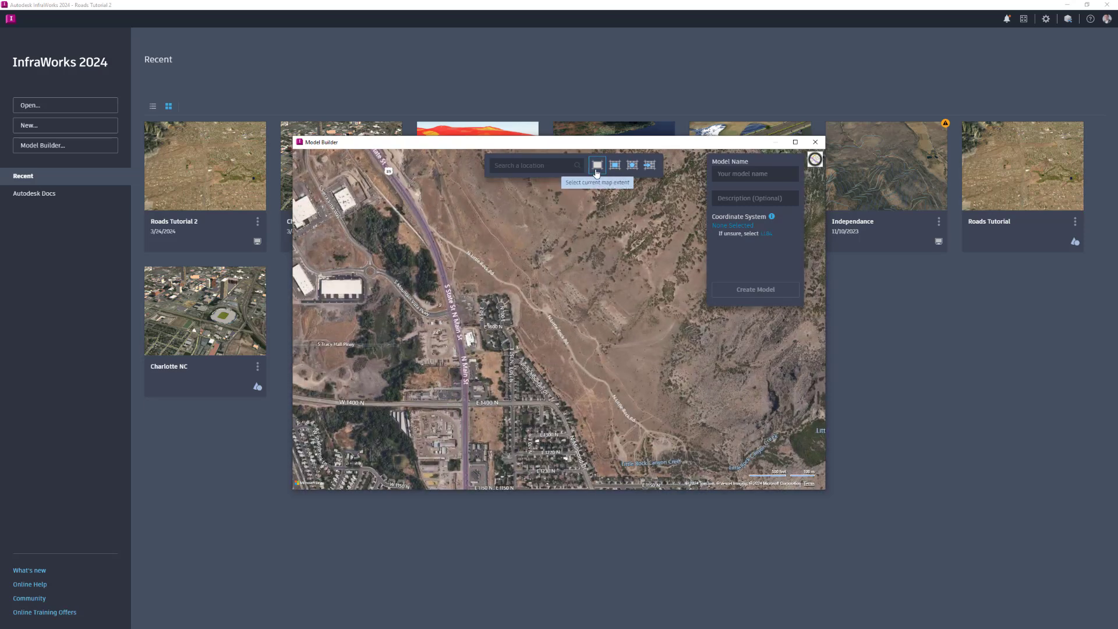
mouse_move(614, 165)
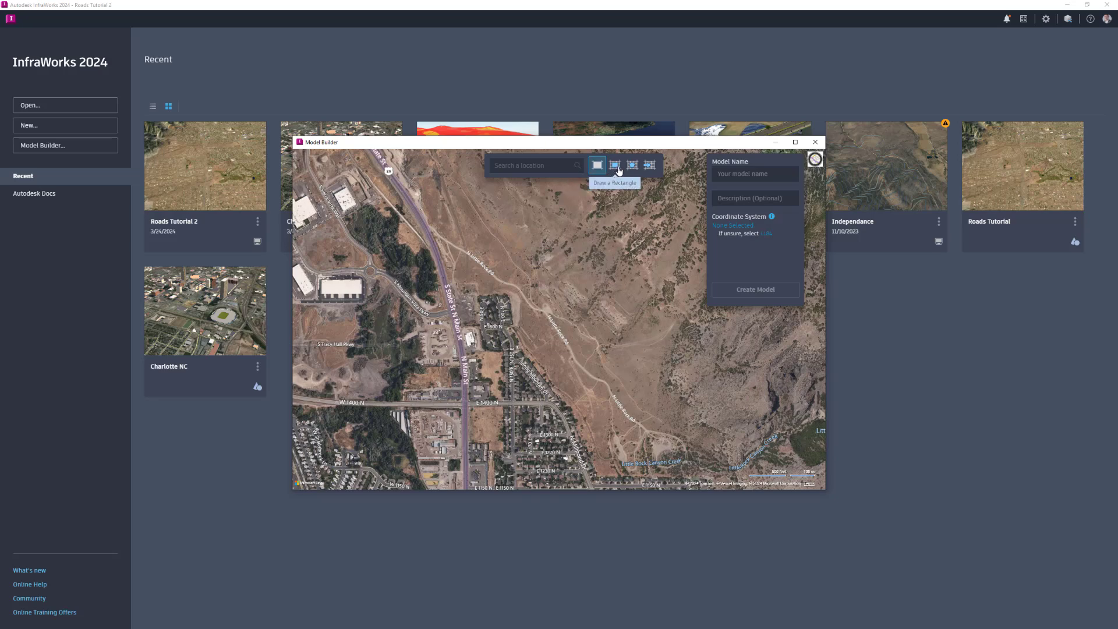
mouse_move(630, 164)
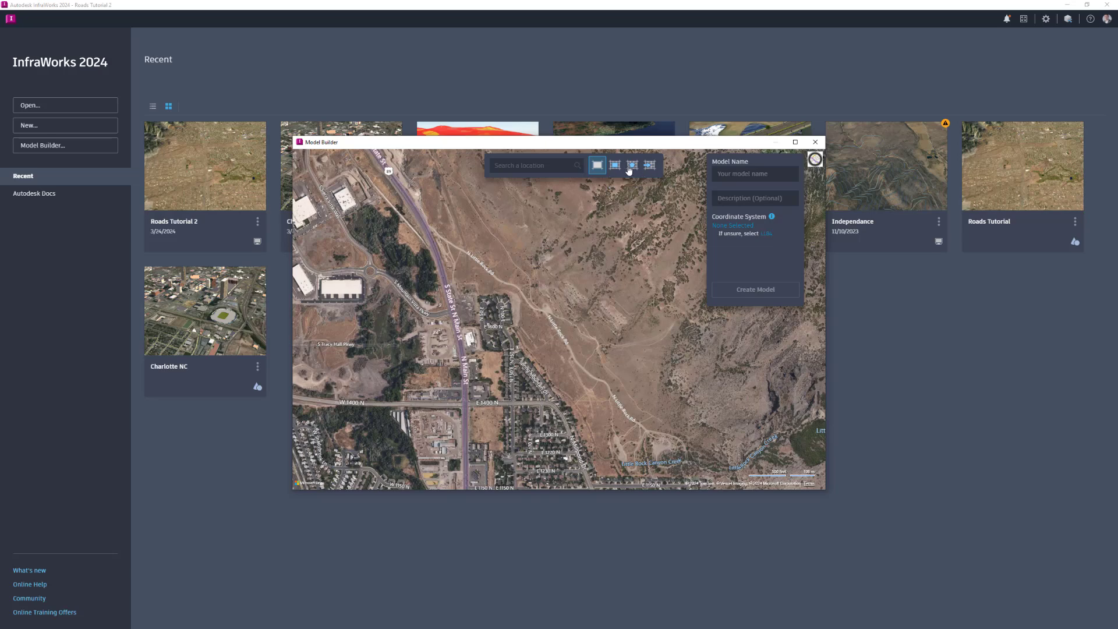
- Draw a rectangular model extent over the town edge and name the model 'Provo Utah'
click(614, 164)
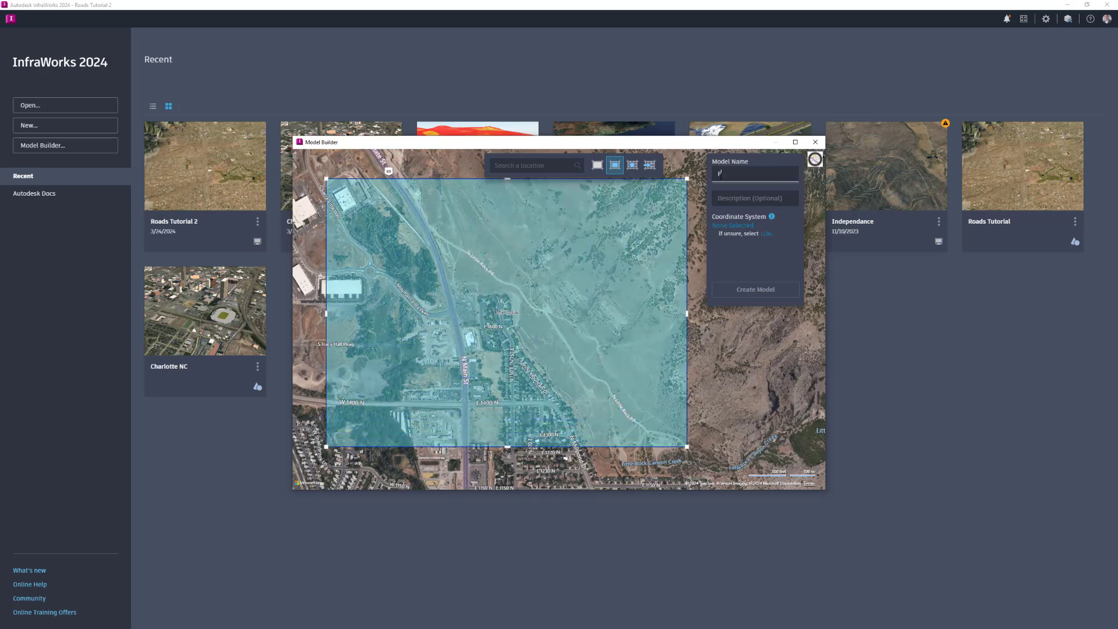
text(Provo)
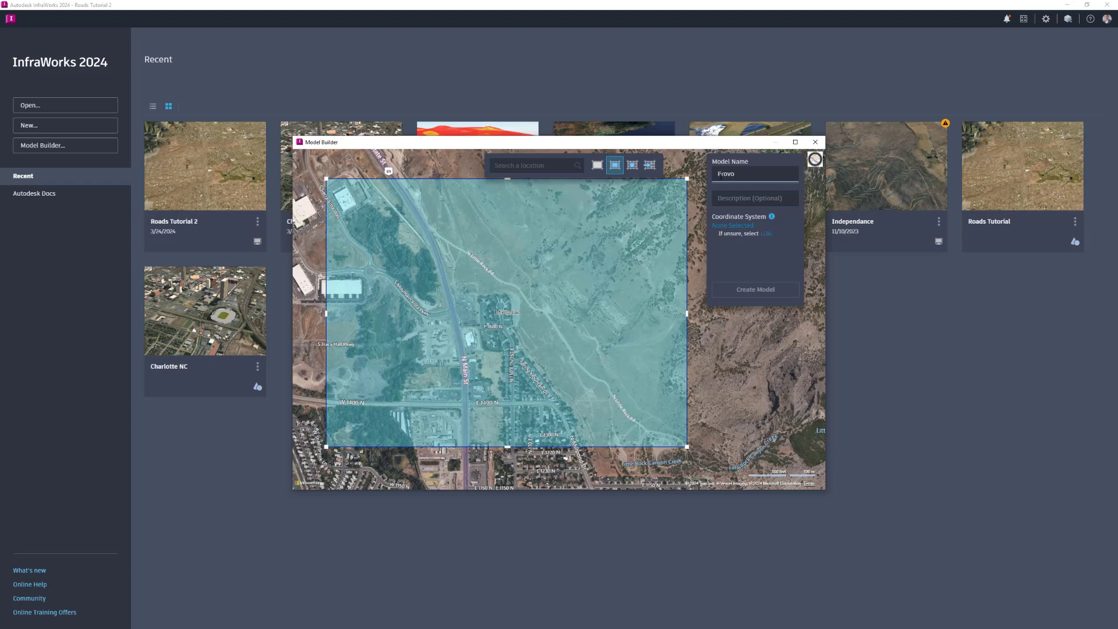
text(Utah)
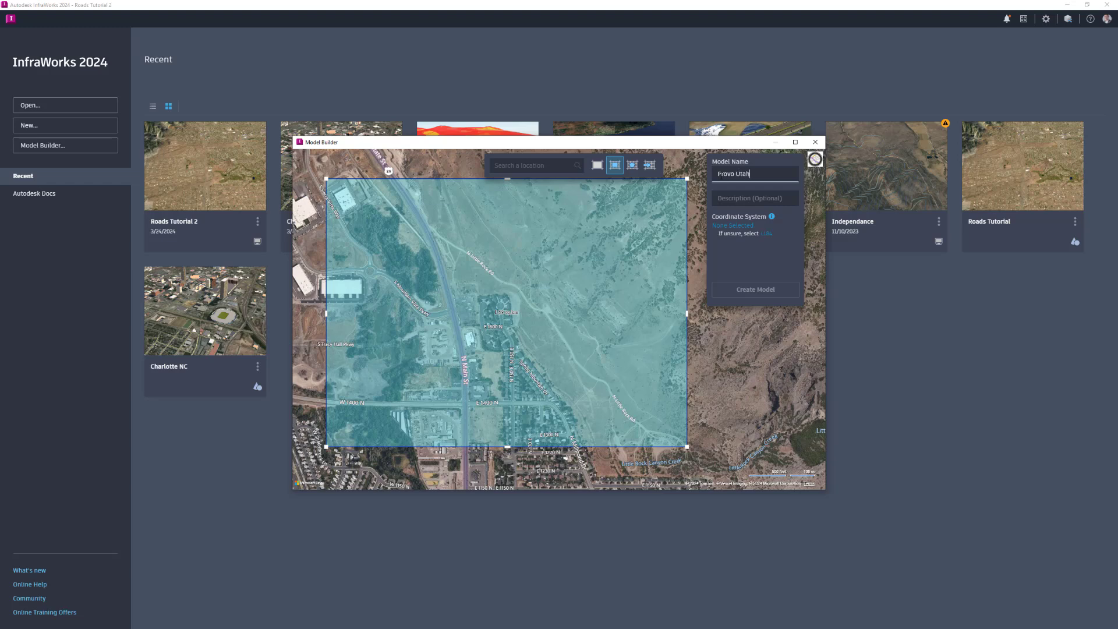
click(752, 198)
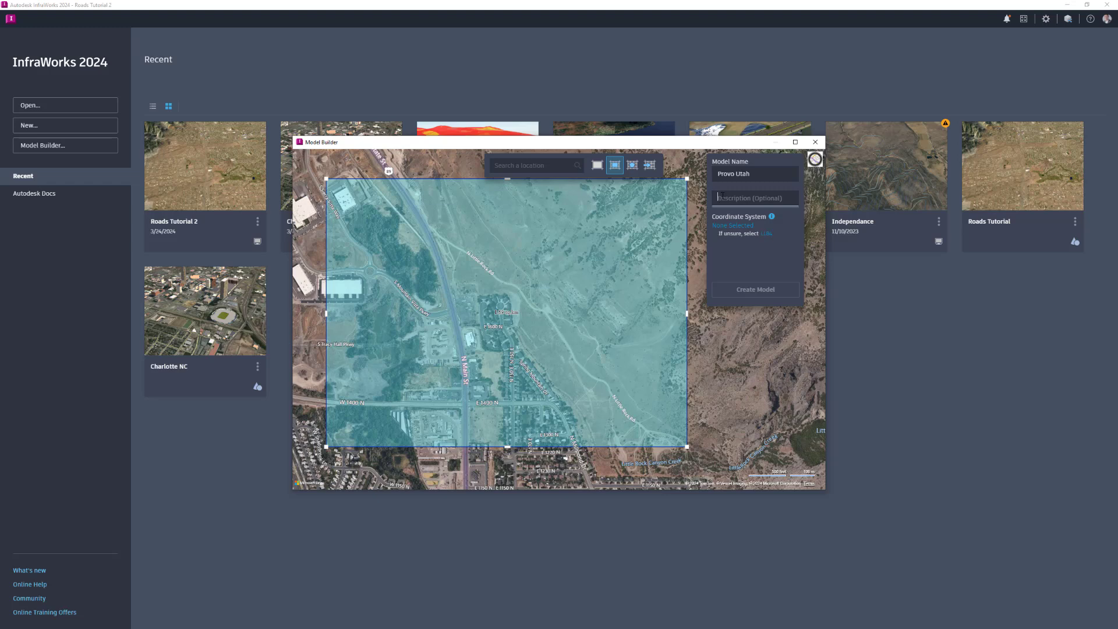
mouse_move(765, 234)
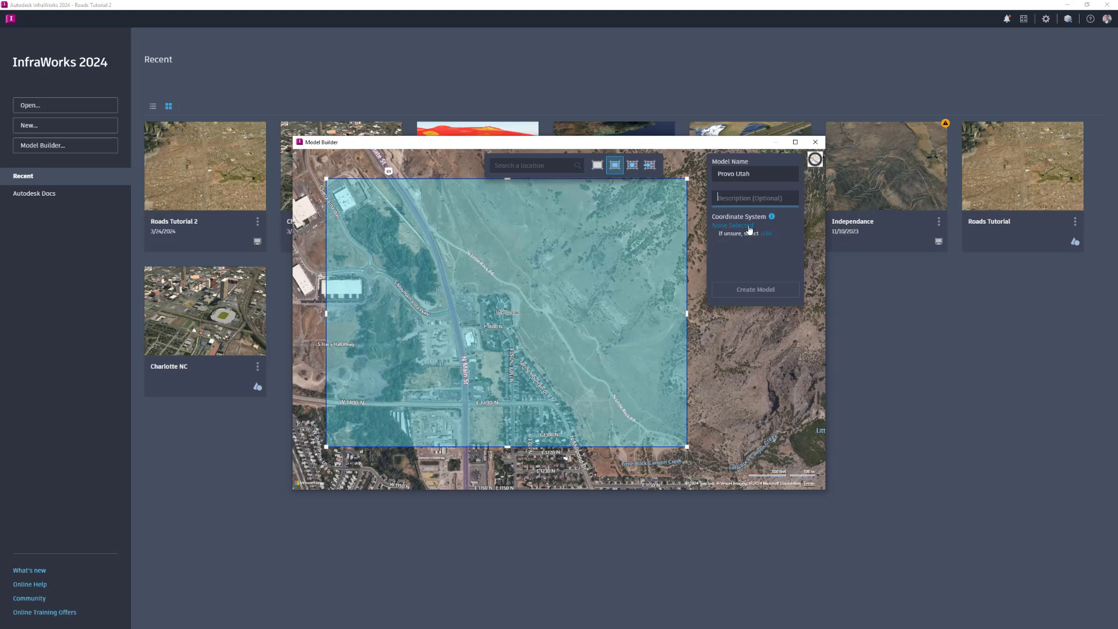
- Assign the UT83-CF coordinate system (Utah Central Zone, US Foot) to the model
click(731, 226)
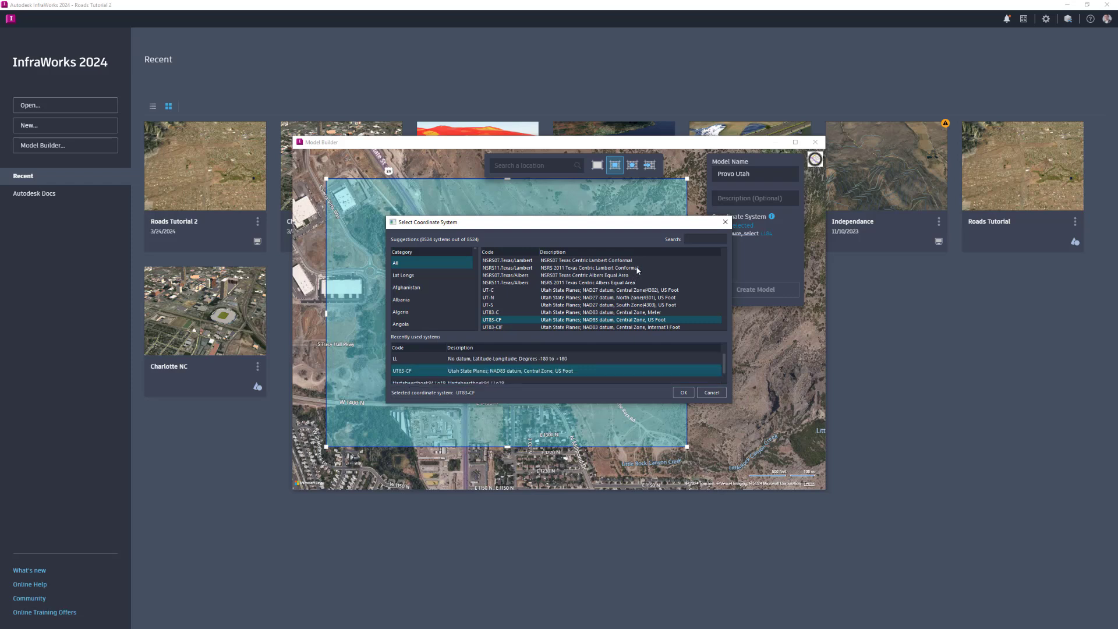
mouse_move(520, 393)
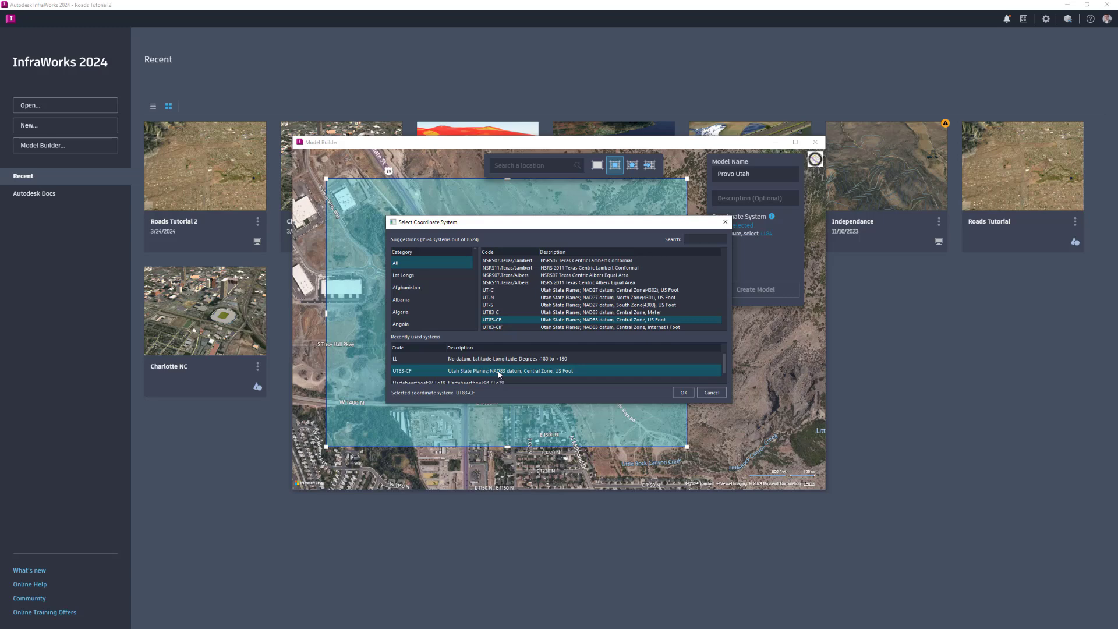
click(682, 392)
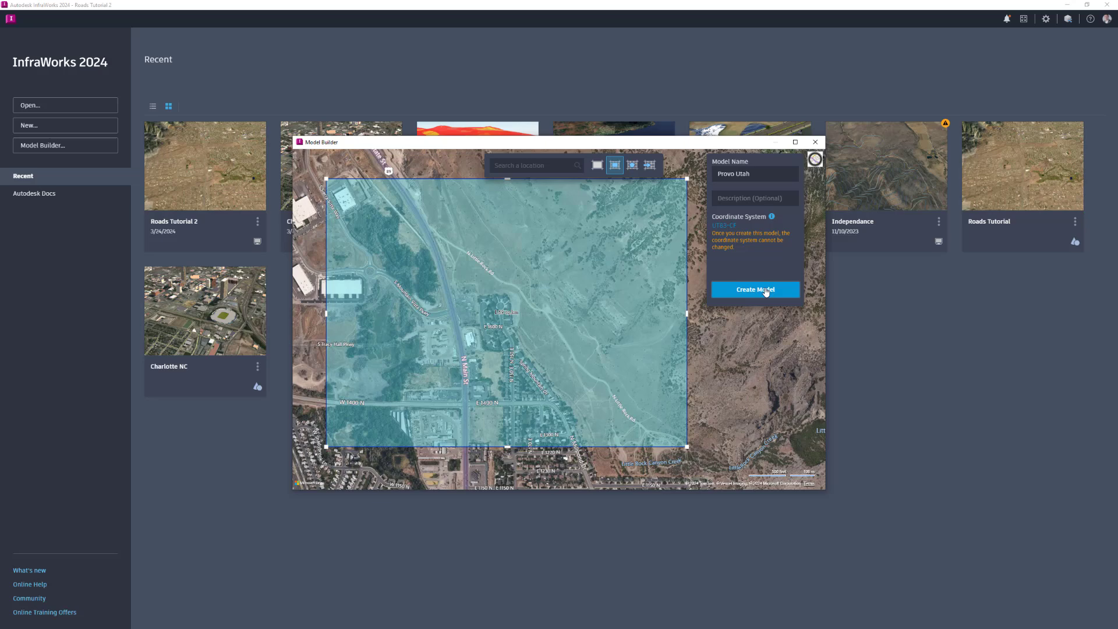
- Create the Provo Utah model, view its details, and dismiss the preparing and ready notices
click(754, 289)
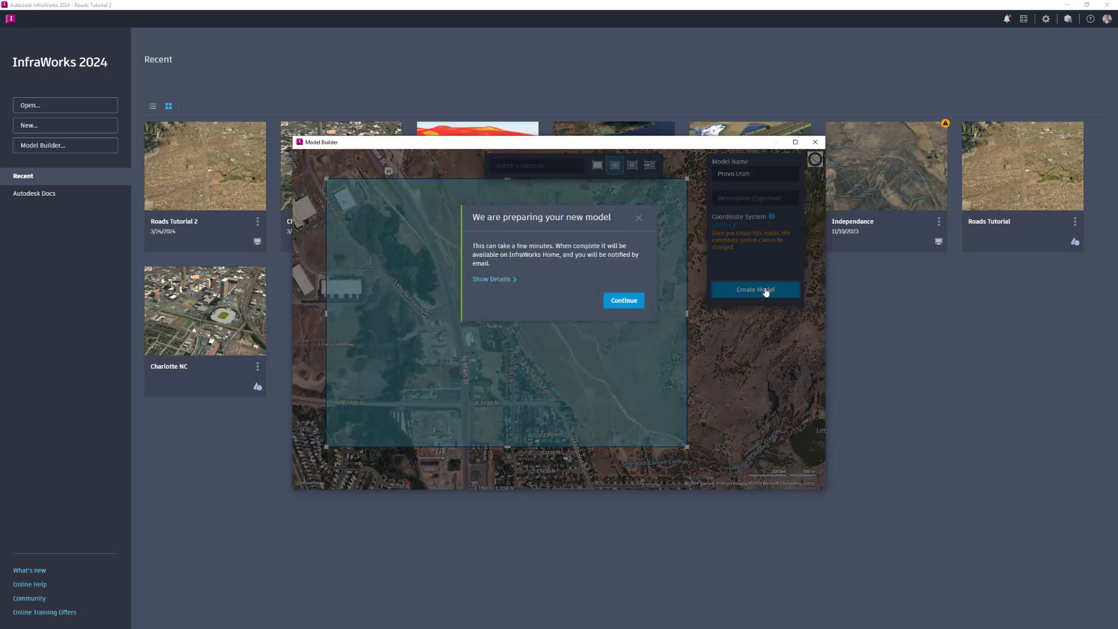
mouse_move(634, 289)
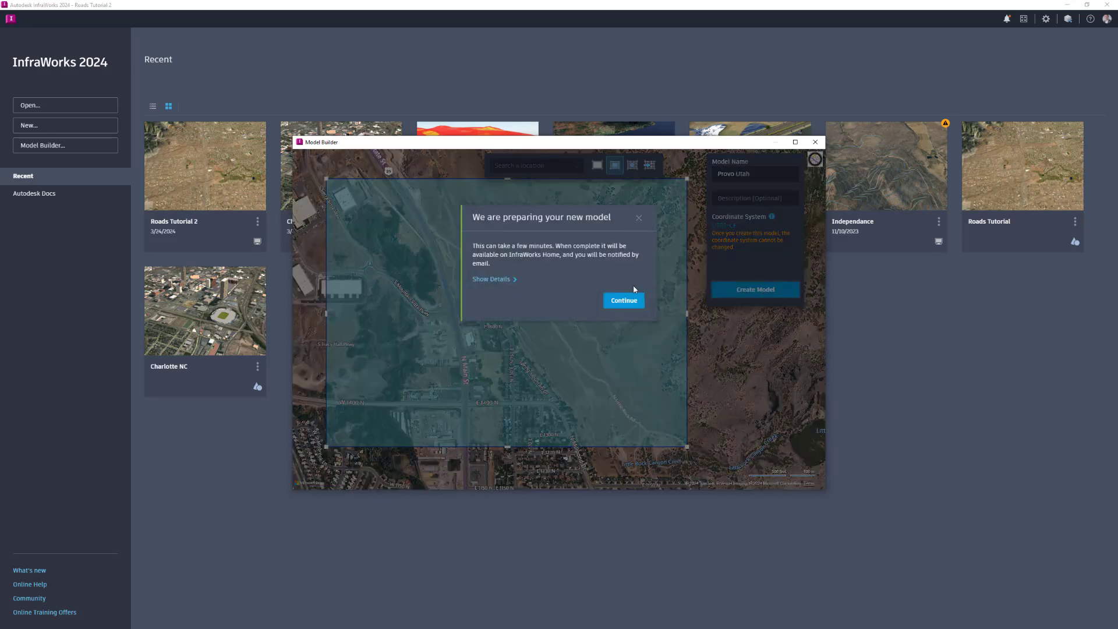
click(490, 279)
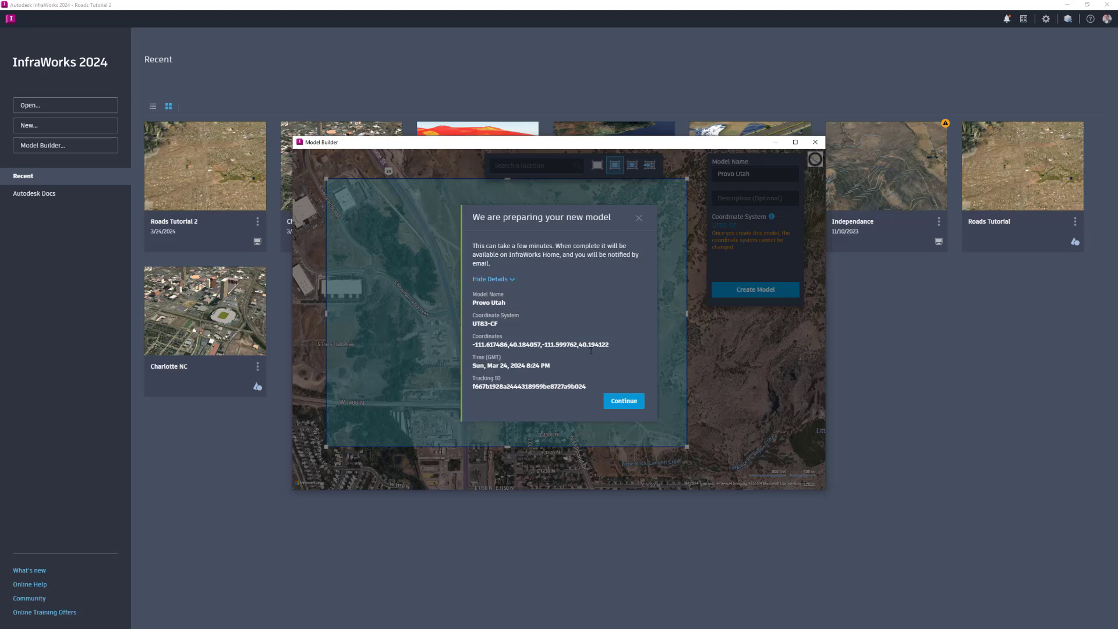
click(622, 400)
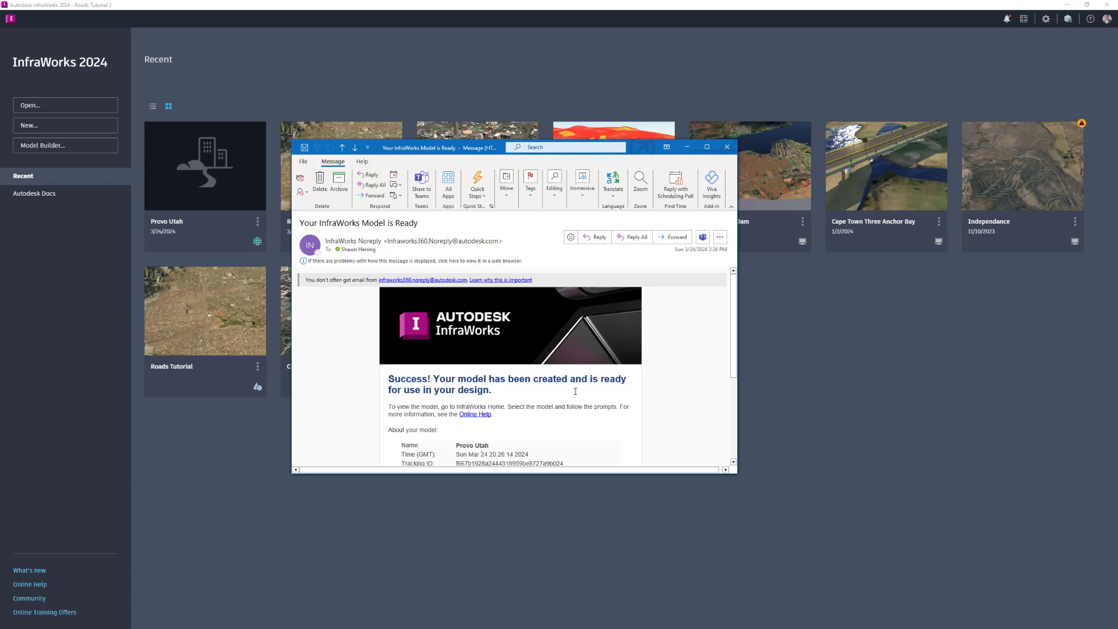
scroll(down, 3)
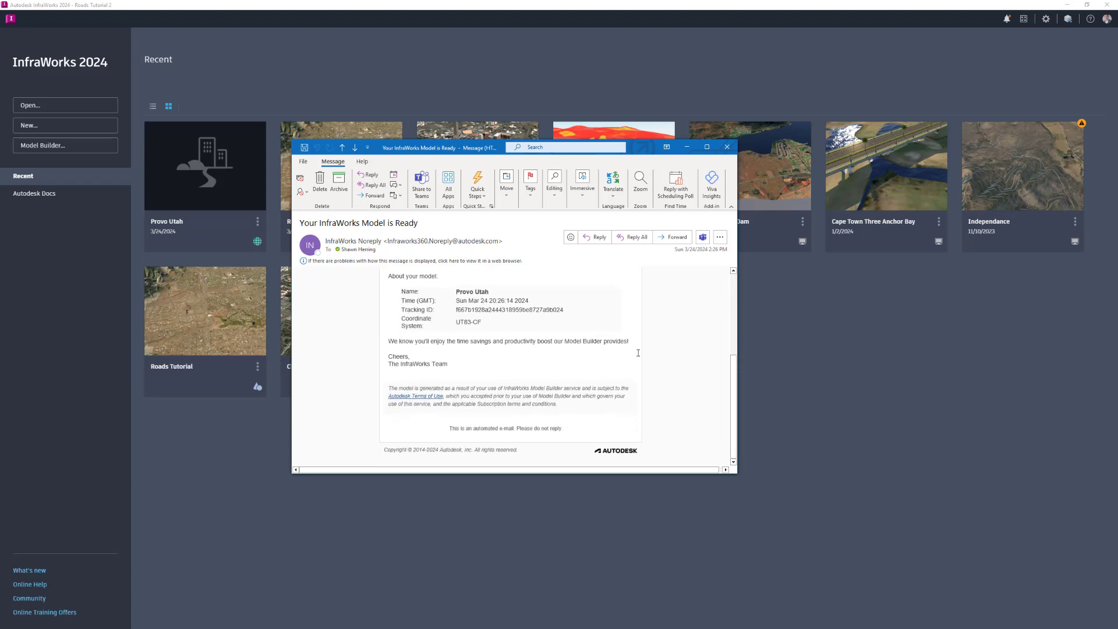
click(727, 146)
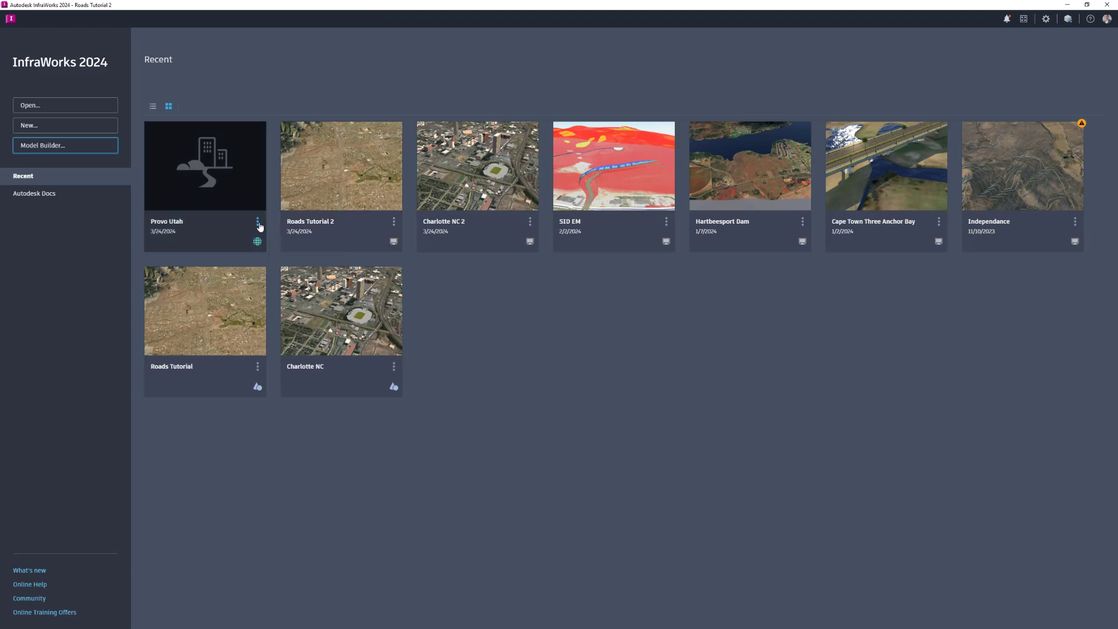
- Open the Provo Utah model from Home, choosing a storage location when prompted
click(257, 221)
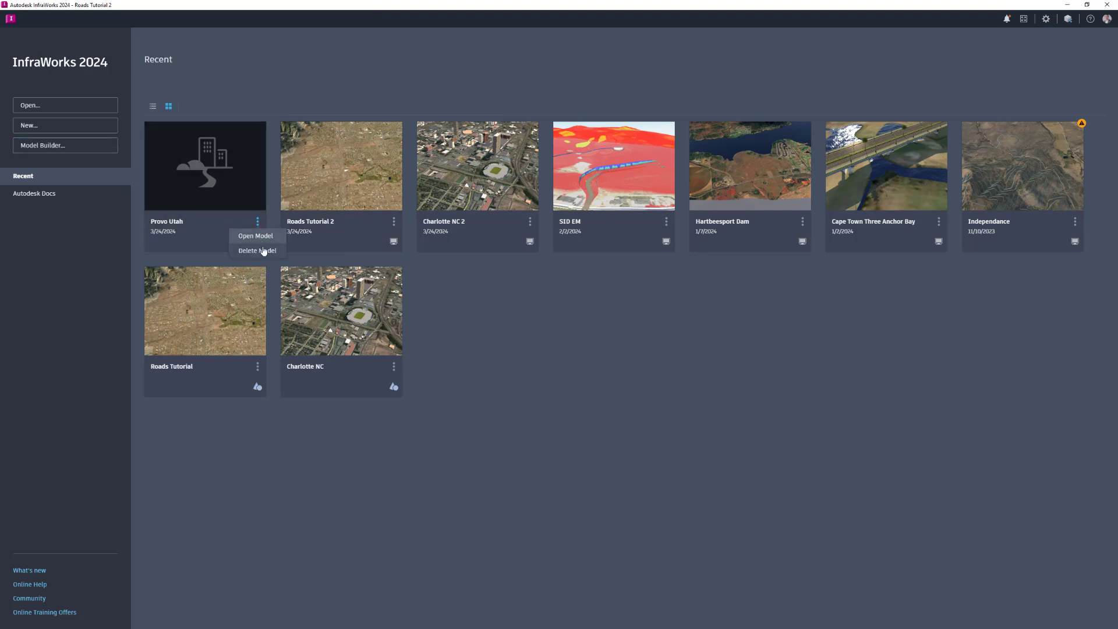
click(232, 255)
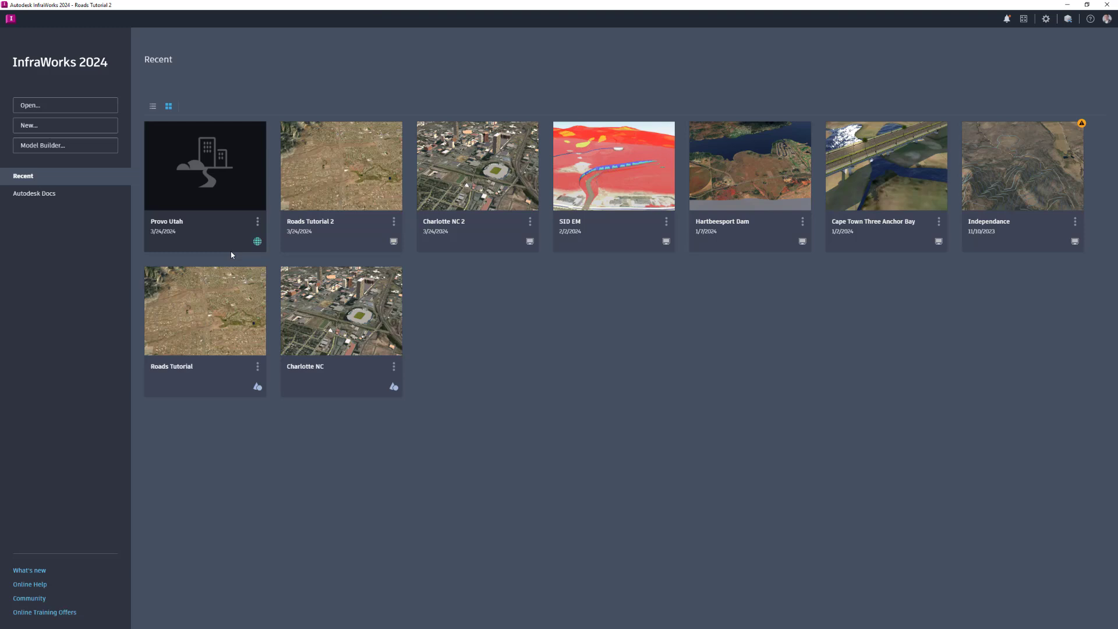
mouse_move(180, 196)
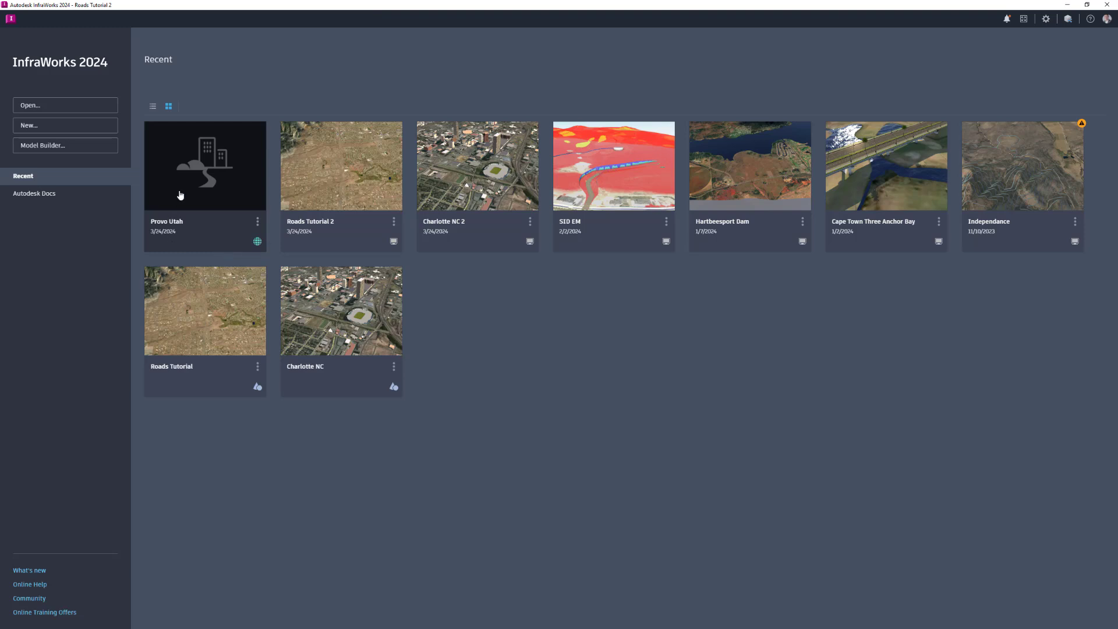
mouse_move(260, 193)
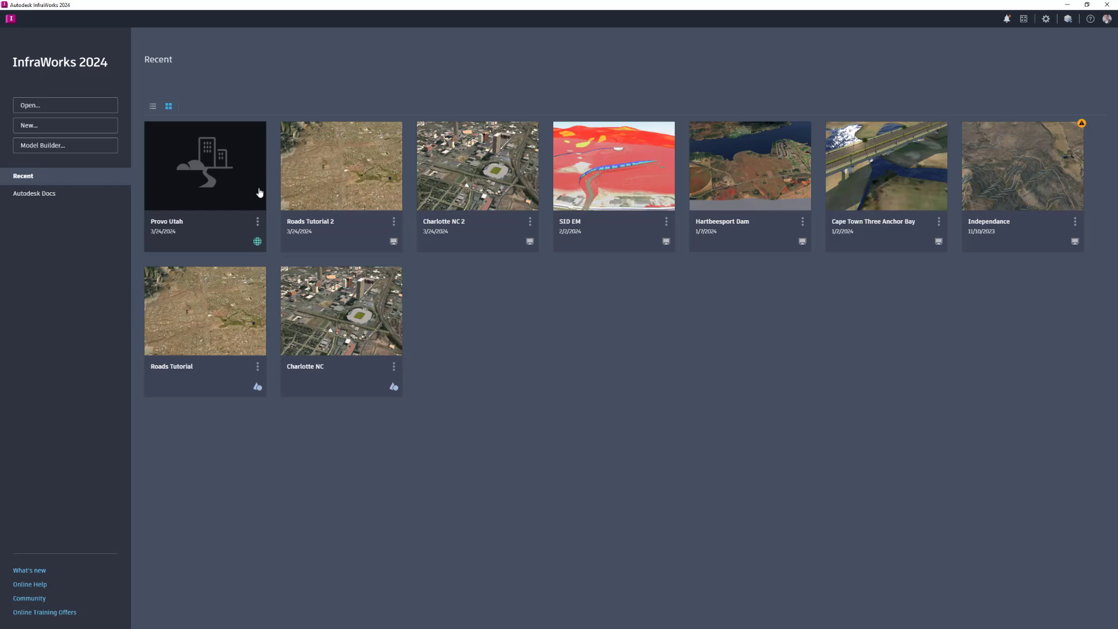
click(42, 146)
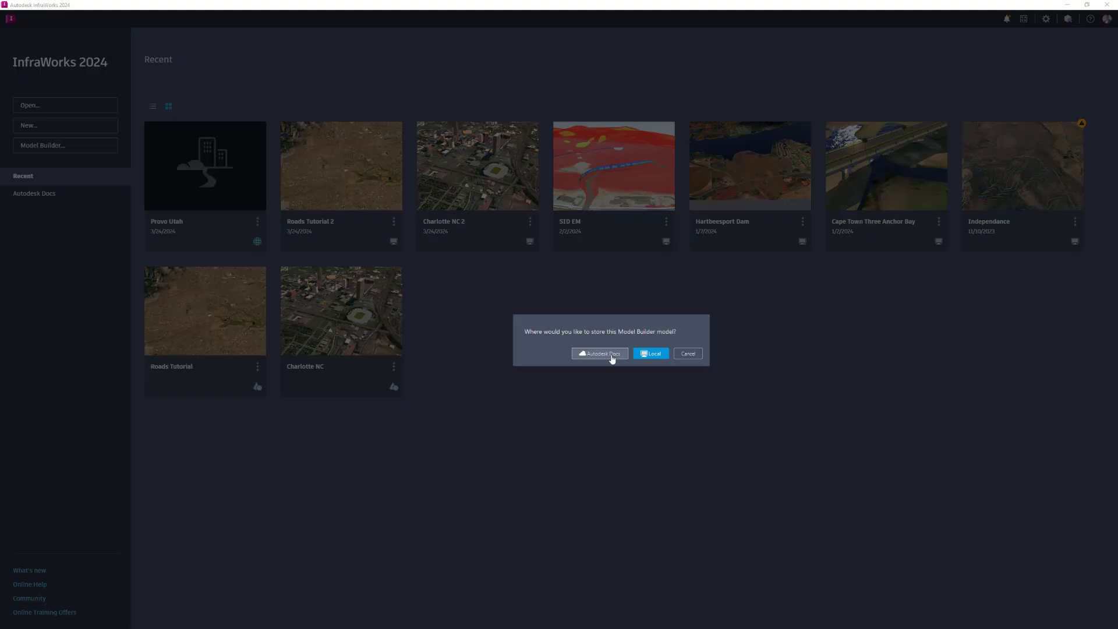
click(599, 353)
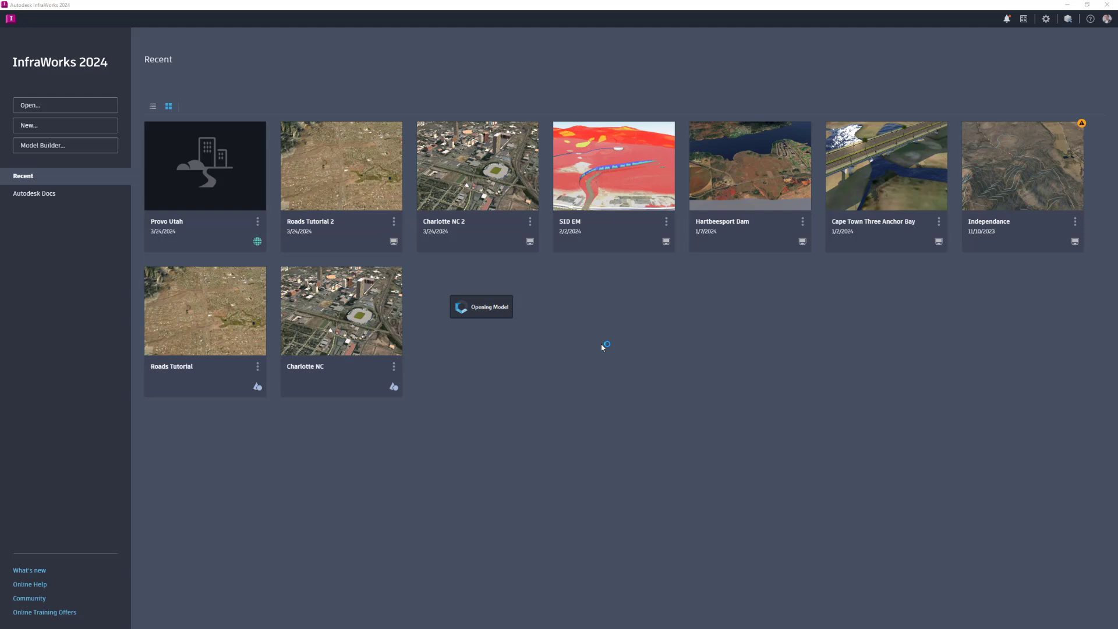